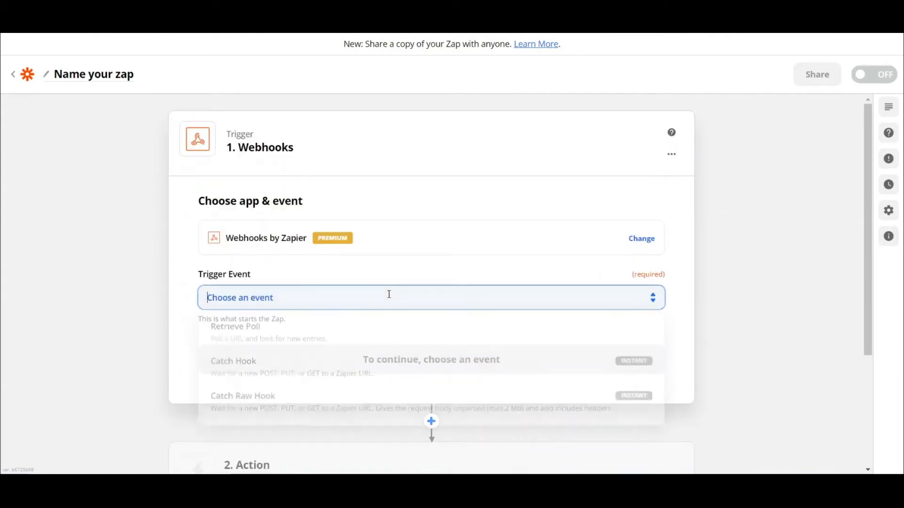
# Choose Catch Hook as the Webhooks by Zapier trigger event.
pyautogui.click(234, 360)
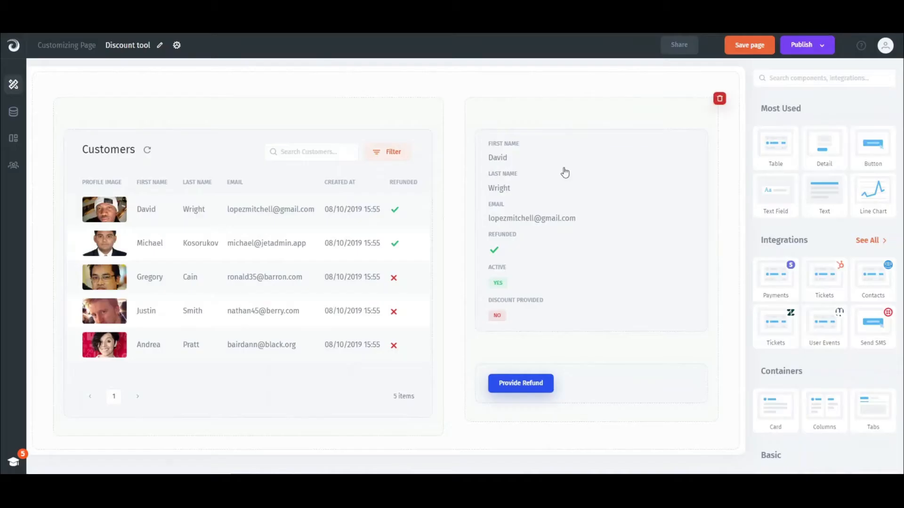
pyautogui.click(520, 383)
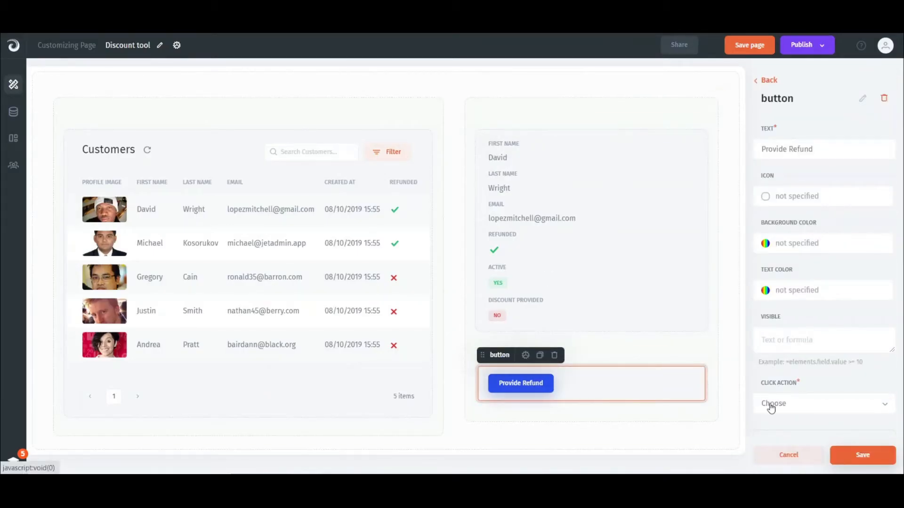
pyautogui.click(822, 404)
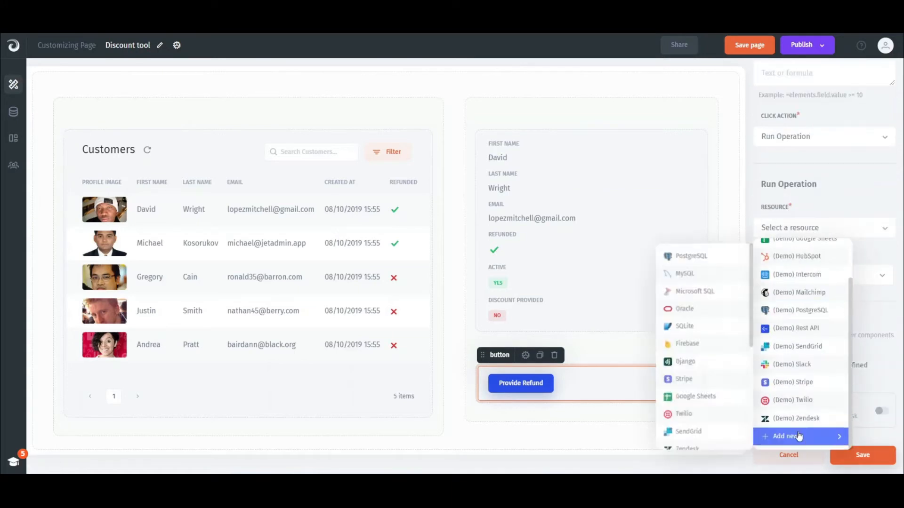
pyautogui.click(795, 327)
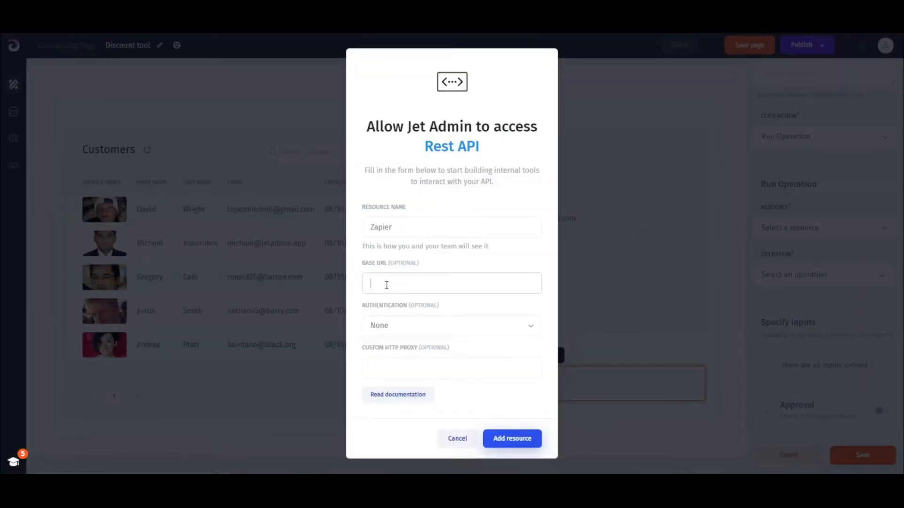
pyautogui.write('https://hooks.zapier.com/')
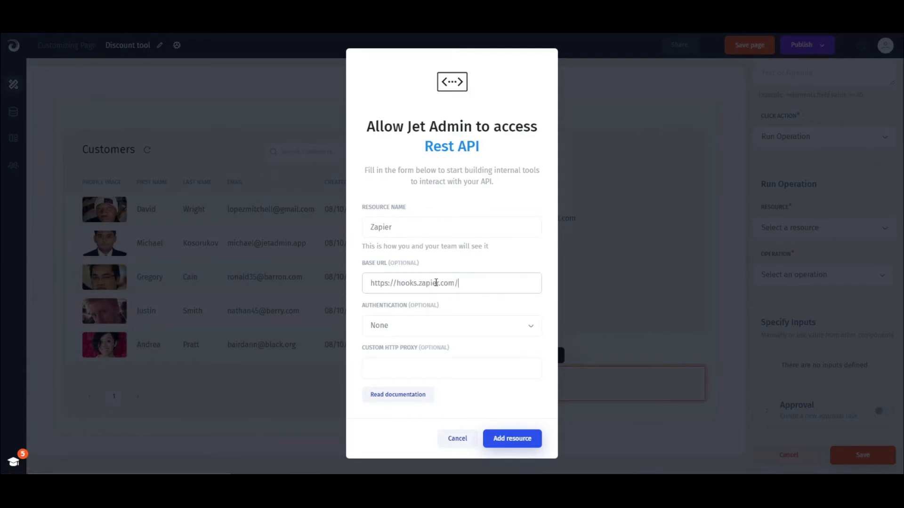
pyautogui.click(511, 439)
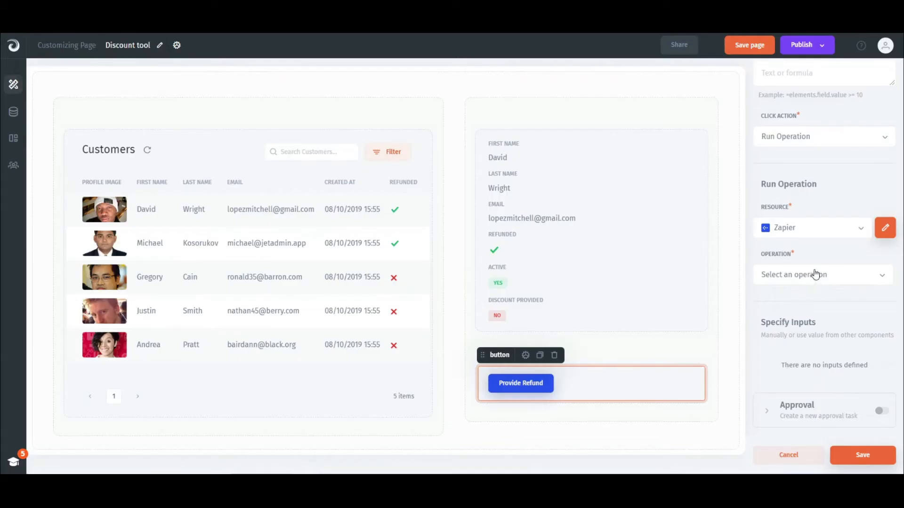
pyautogui.click(885, 227)
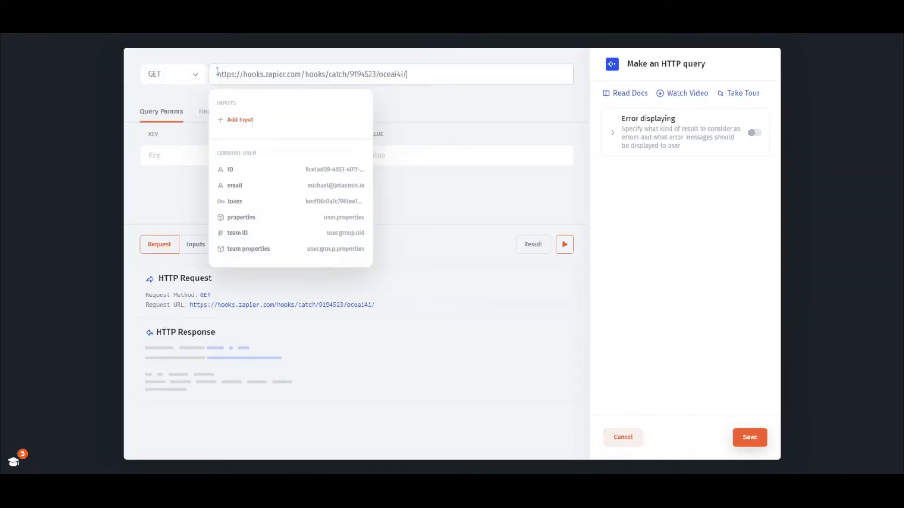
pyautogui.click(424, 120)
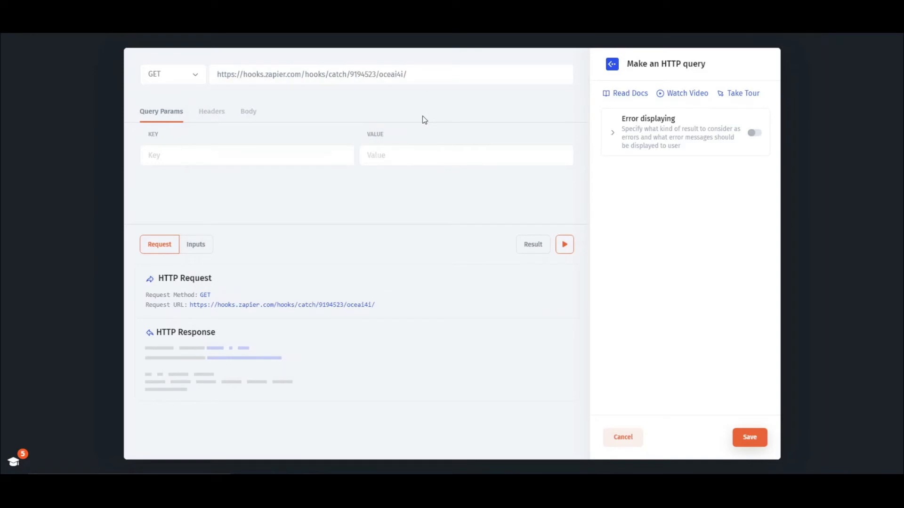
pyautogui.click(245, 155)
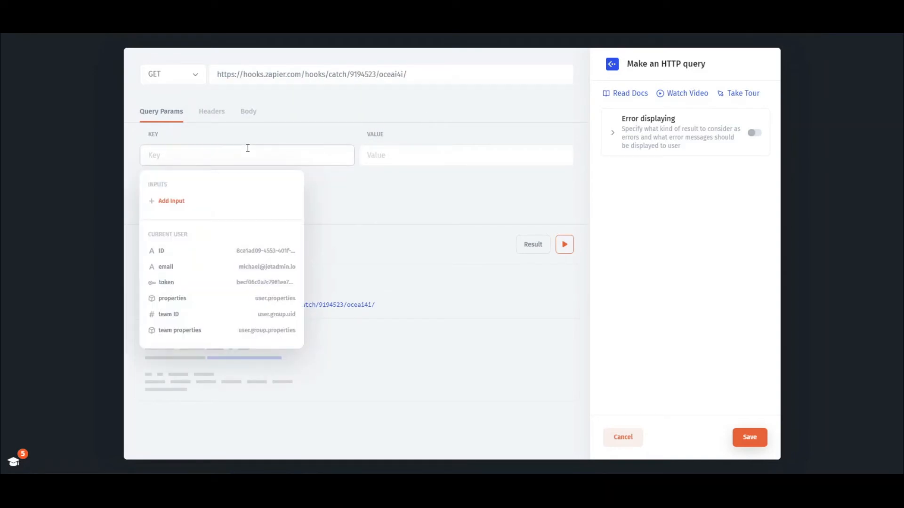
pyautogui.write('e')
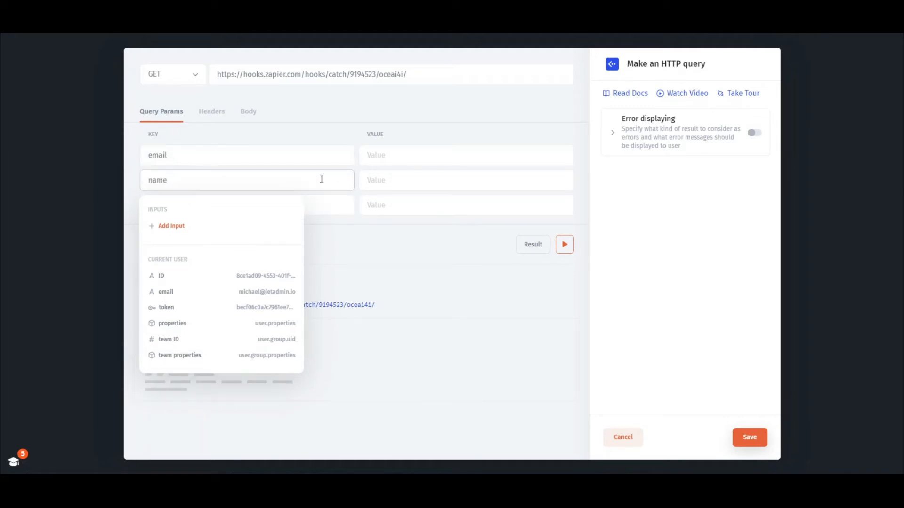
pyautogui.click(465, 155)
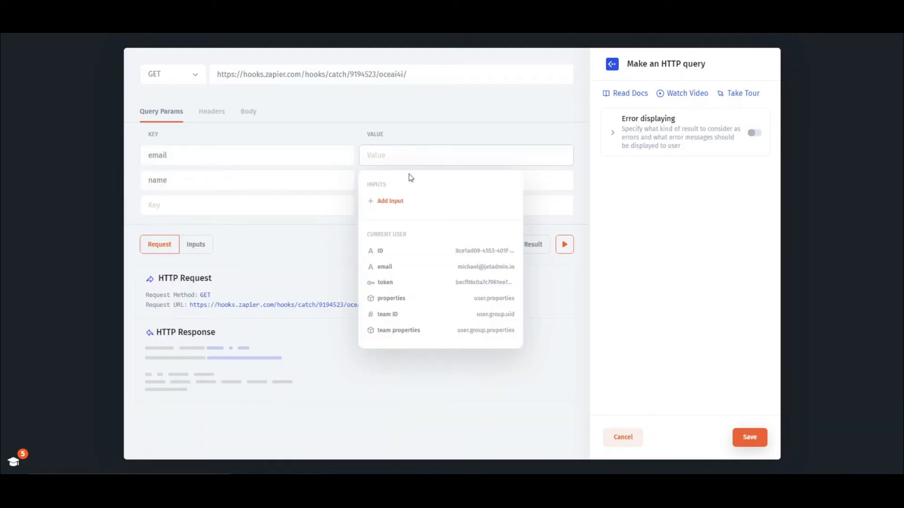
pyautogui.click(390, 200)
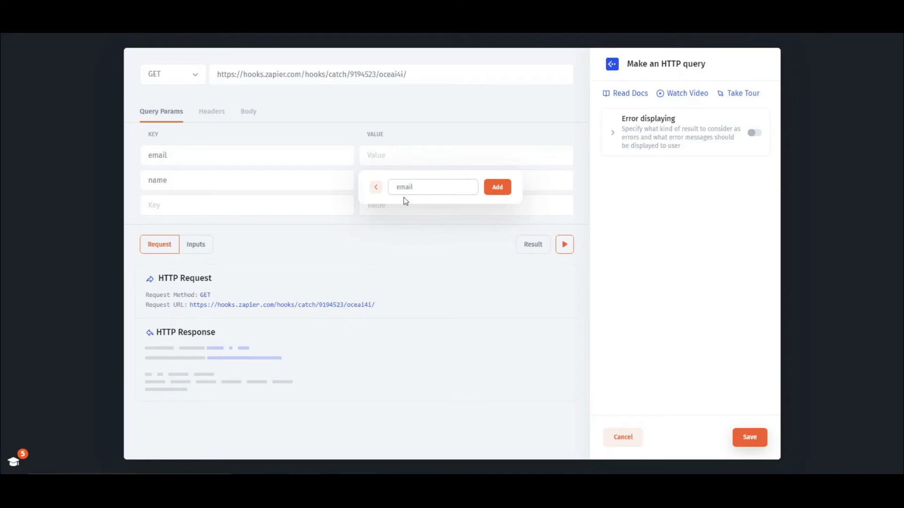
pyautogui.click(496, 187)
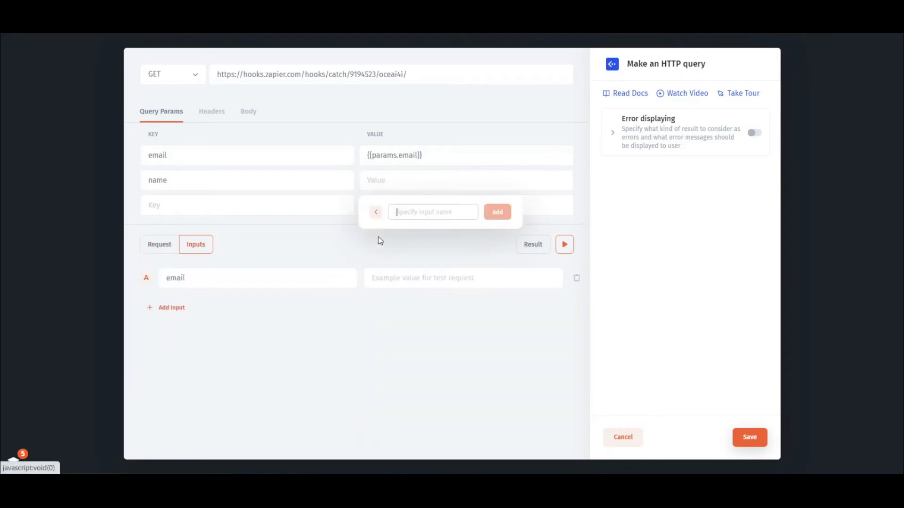
pyautogui.click(496, 212)
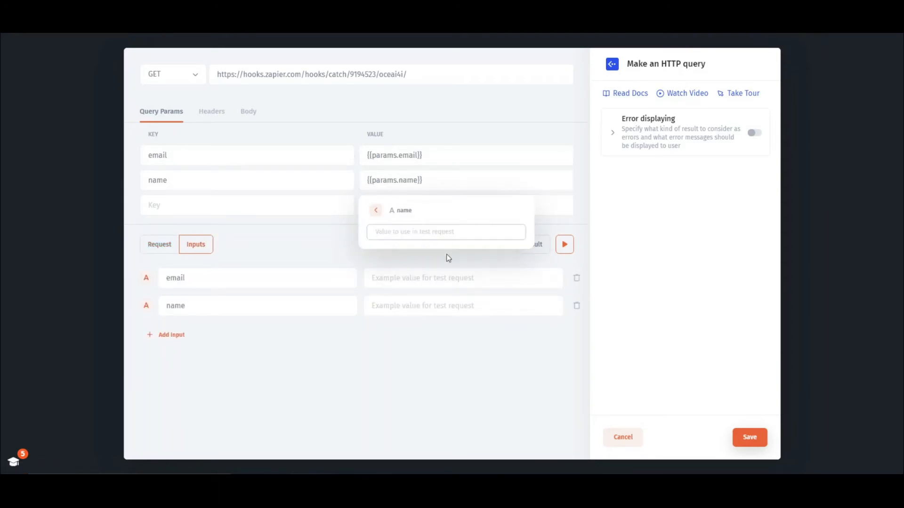
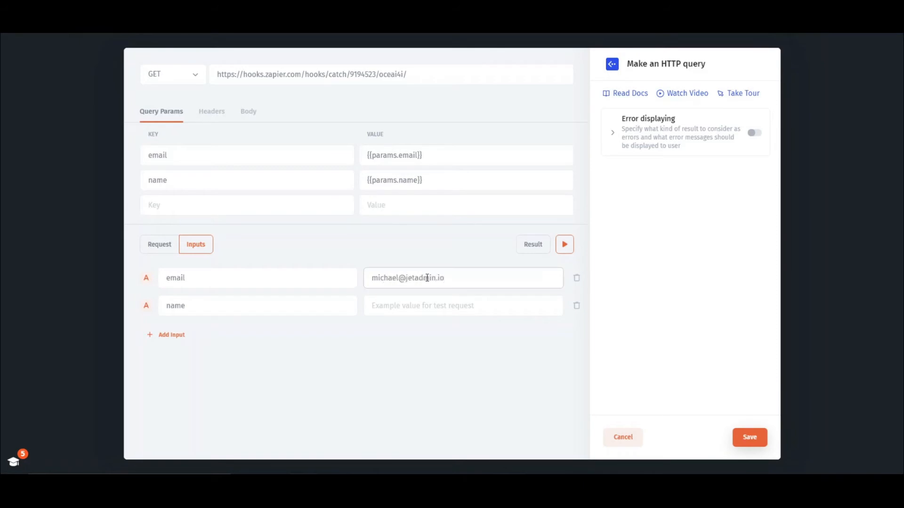
pyautogui.write('test name')
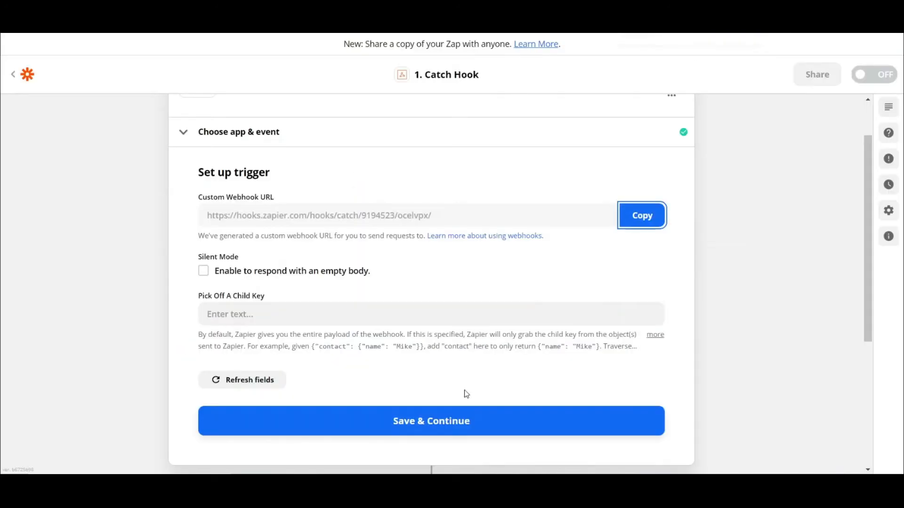
# In Zapier, test the catch-hook trigger on the incoming request and continue to the action.
pyautogui.click(430, 421)
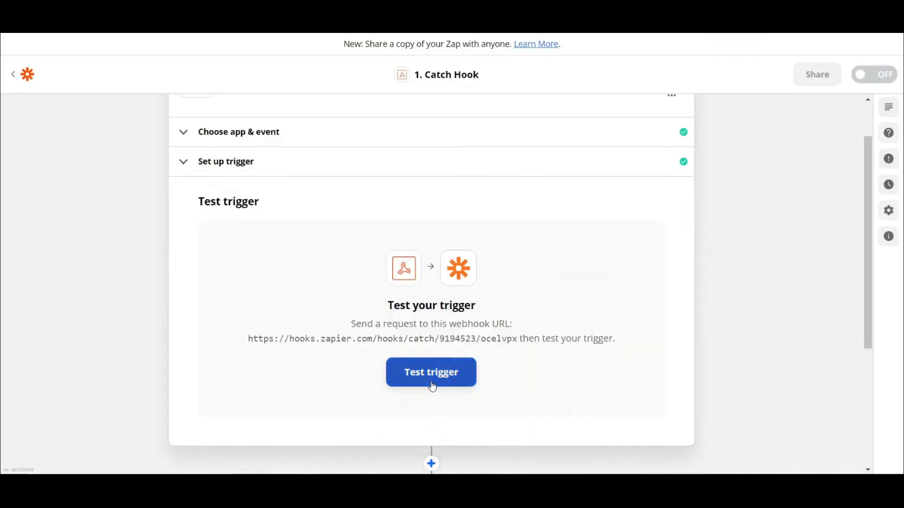
pyautogui.click(430, 372)
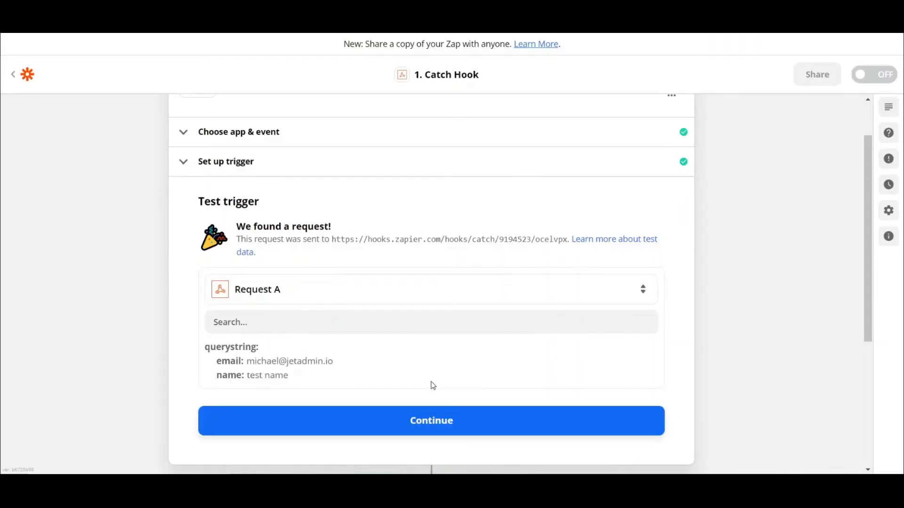
pyautogui.click(430, 420)
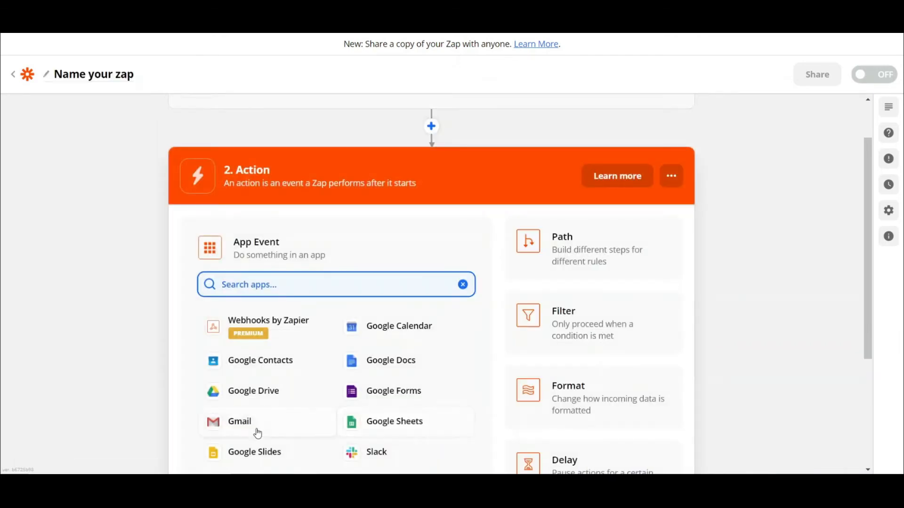
# Make the action Gmail using the connected Gmail account.
pyautogui.click(239, 421)
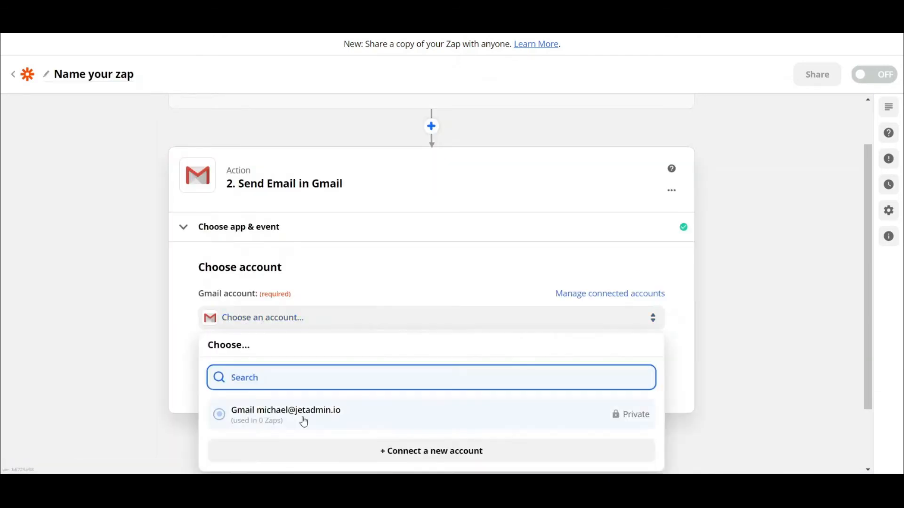
pyautogui.click(286, 414)
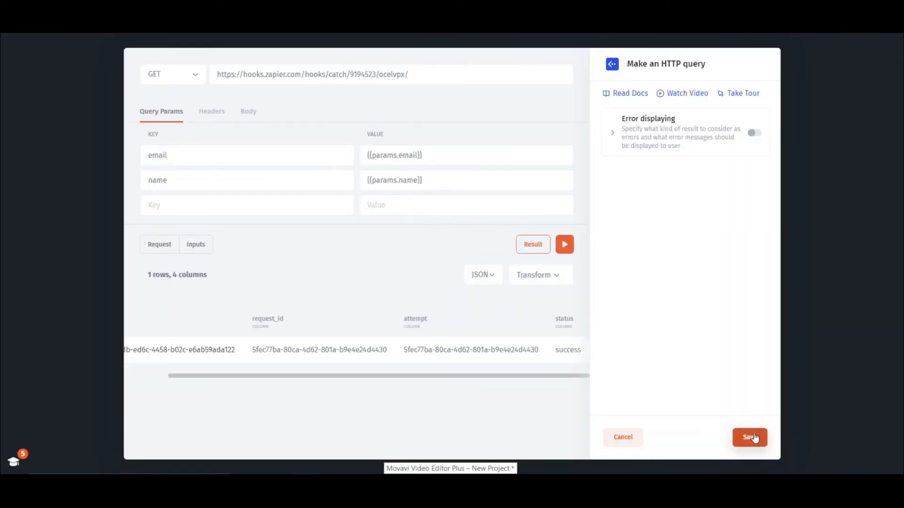
# Save the HTTP request and bind its email input to the Customers table.
pyautogui.click(749, 436)
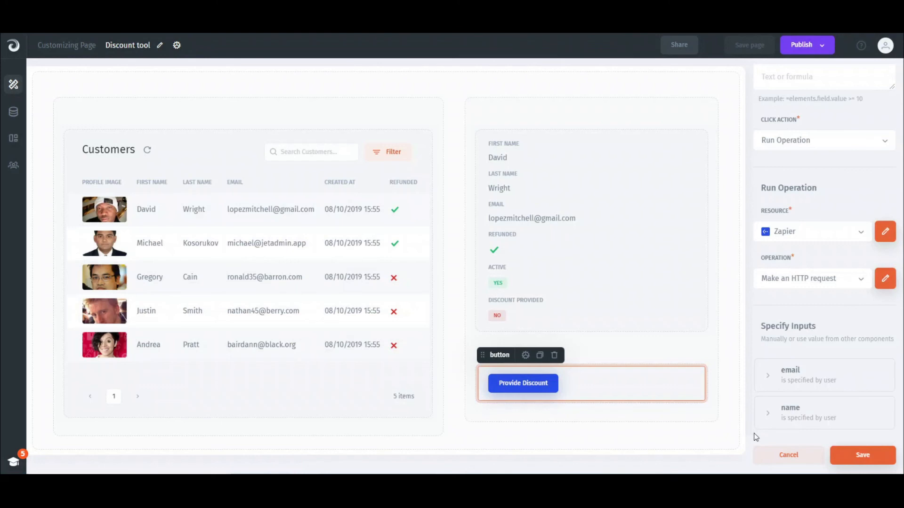
pyautogui.moveTo(776, 389)
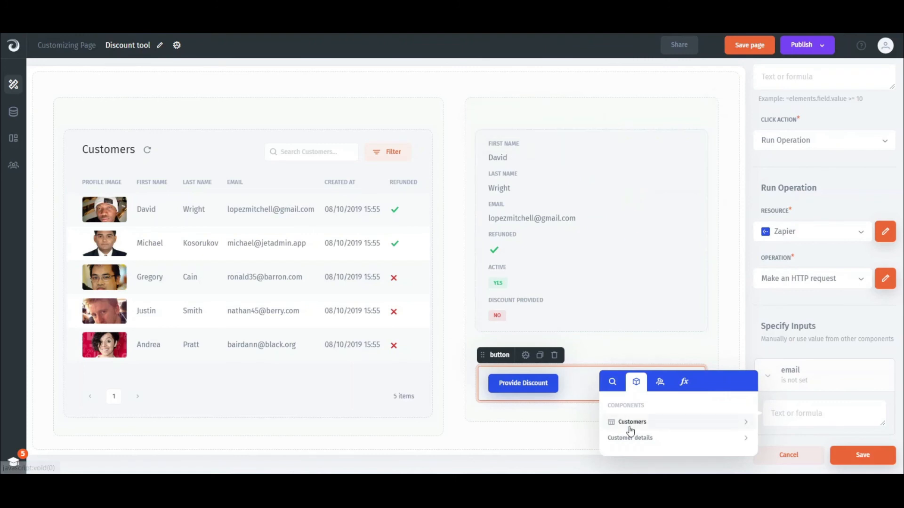
pyautogui.click(631, 421)
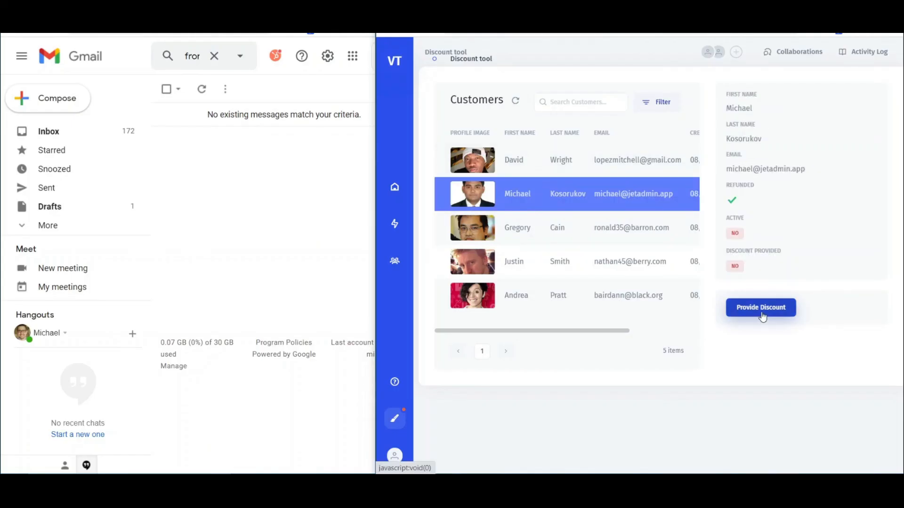
# Run Provide Discount on the selected customer so the 20% discount email arrives.
pyautogui.click(761, 307)
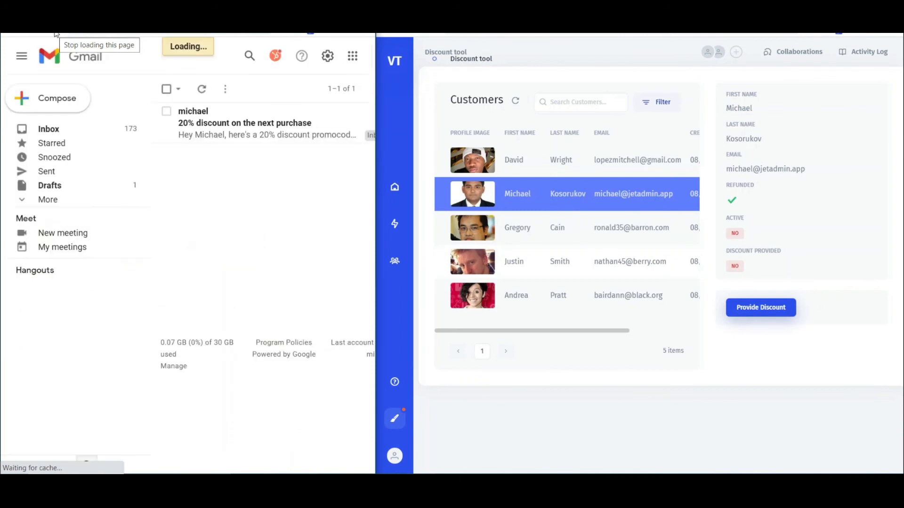